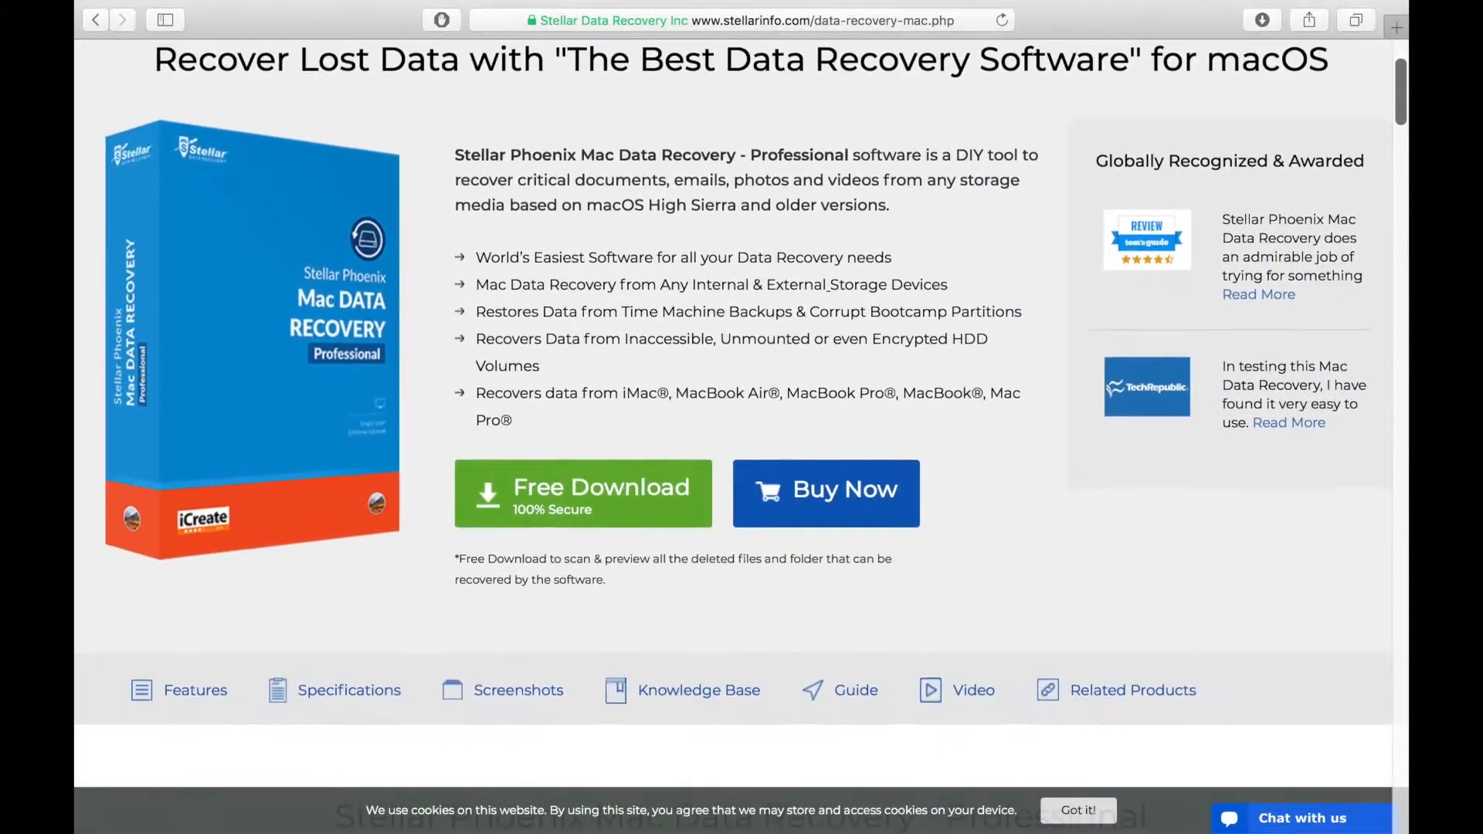
Step: Scroll through the Macintosh HD scan results and acknowledge the scan-completed message
{"action": "scroll", "scroll_direction": "down", "scroll_amount": 3}
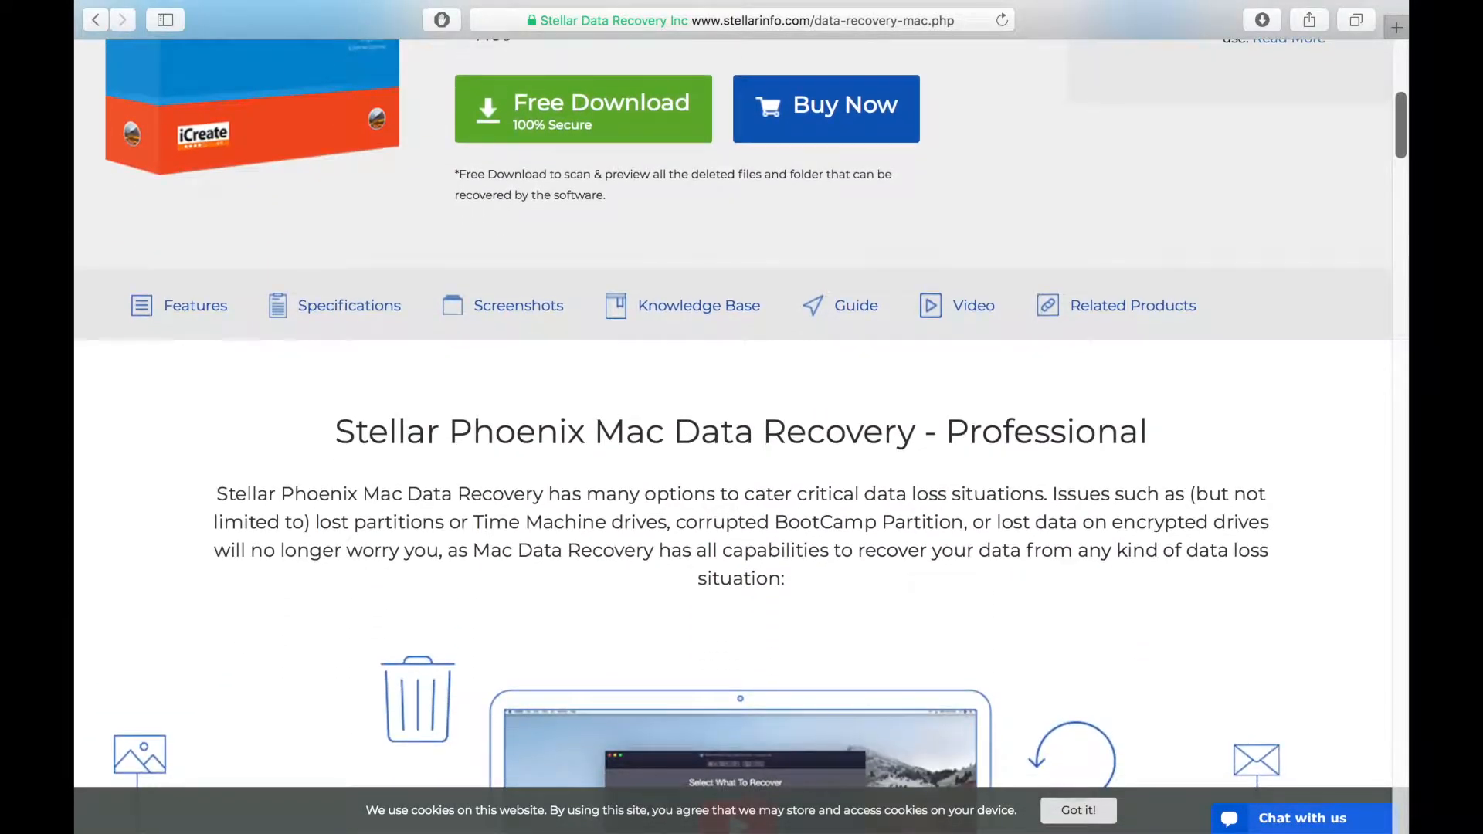
{"action": "scroll", "scroll_direction": "down", "scroll_amount": 3}
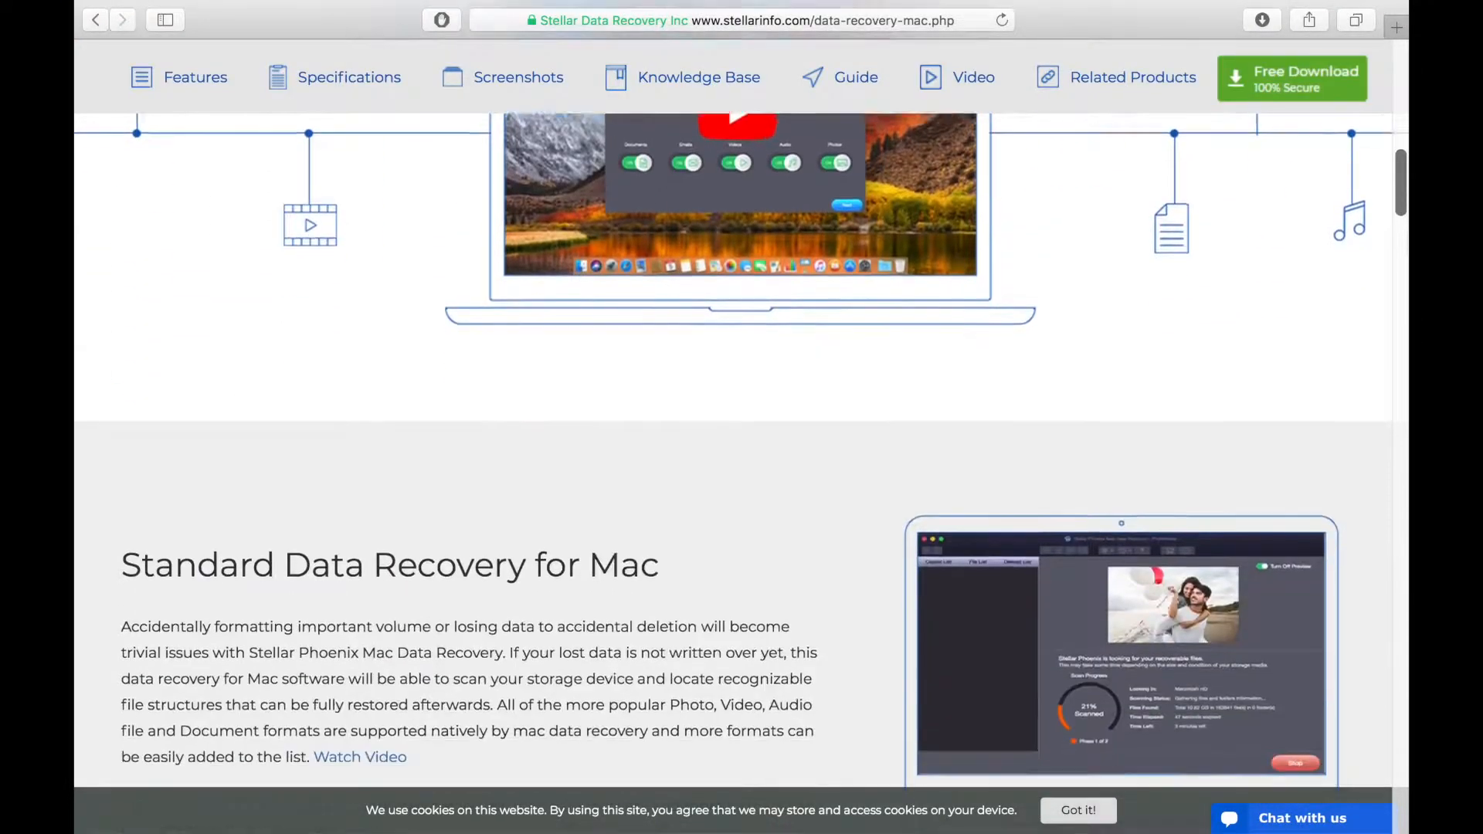
{"action": "scroll", "scroll_direction": "down", "scroll_amount": 3}
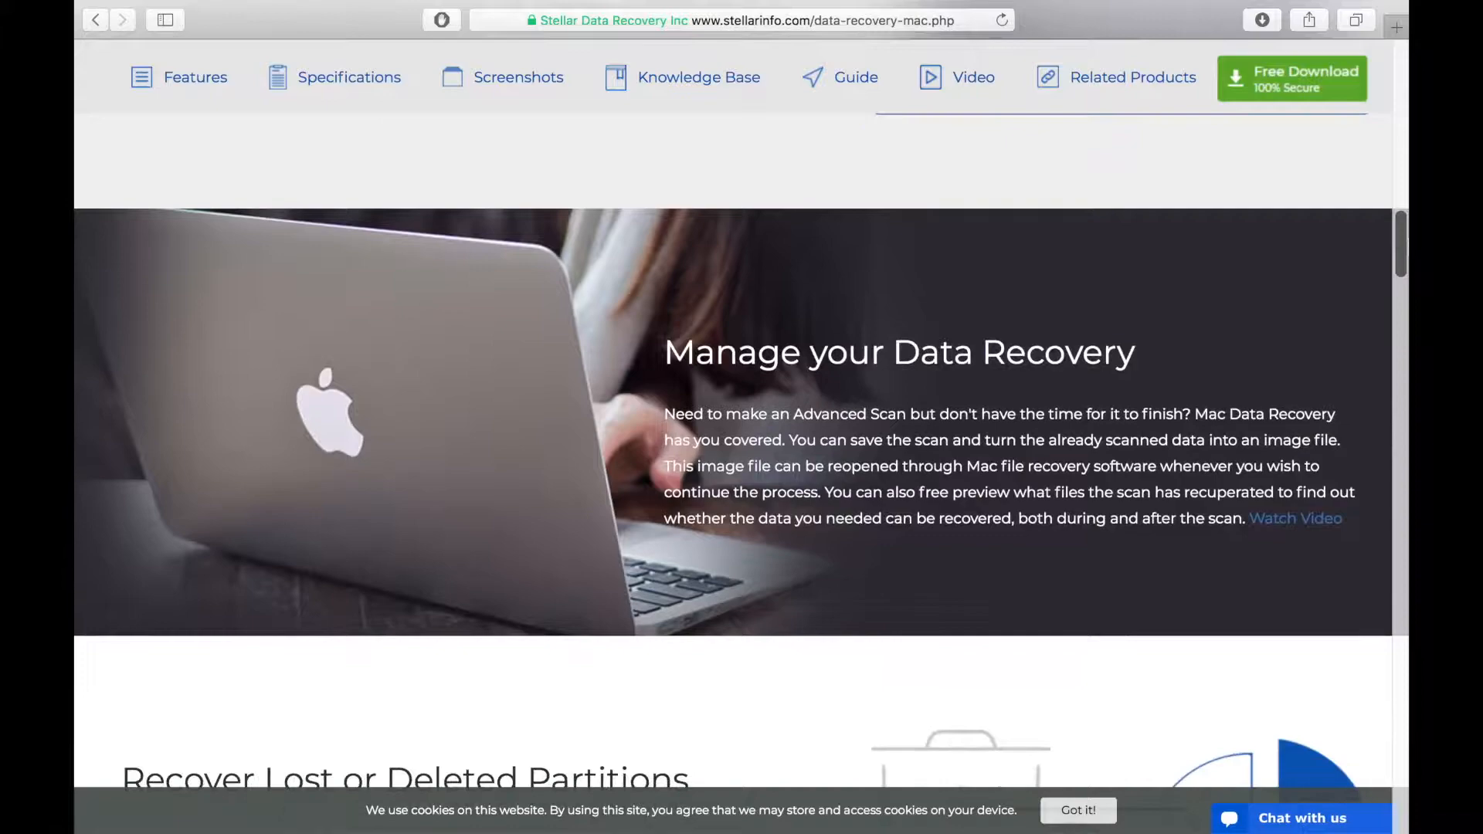
{"action": "scroll", "scroll_direction": "down", "scroll_amount": 3}
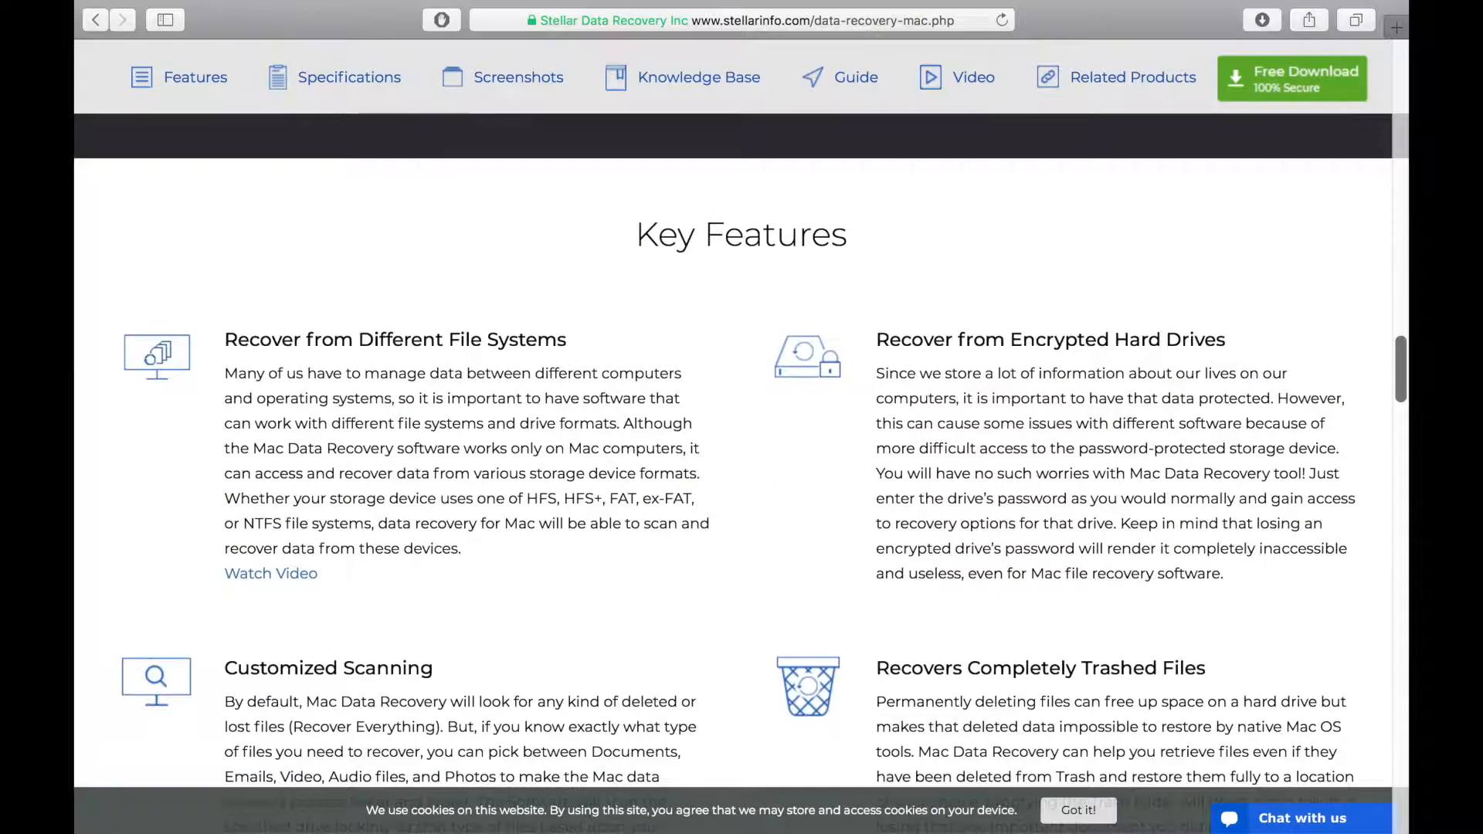
{"action": "scroll", "scroll_direction": "down", "scroll_amount": 3}
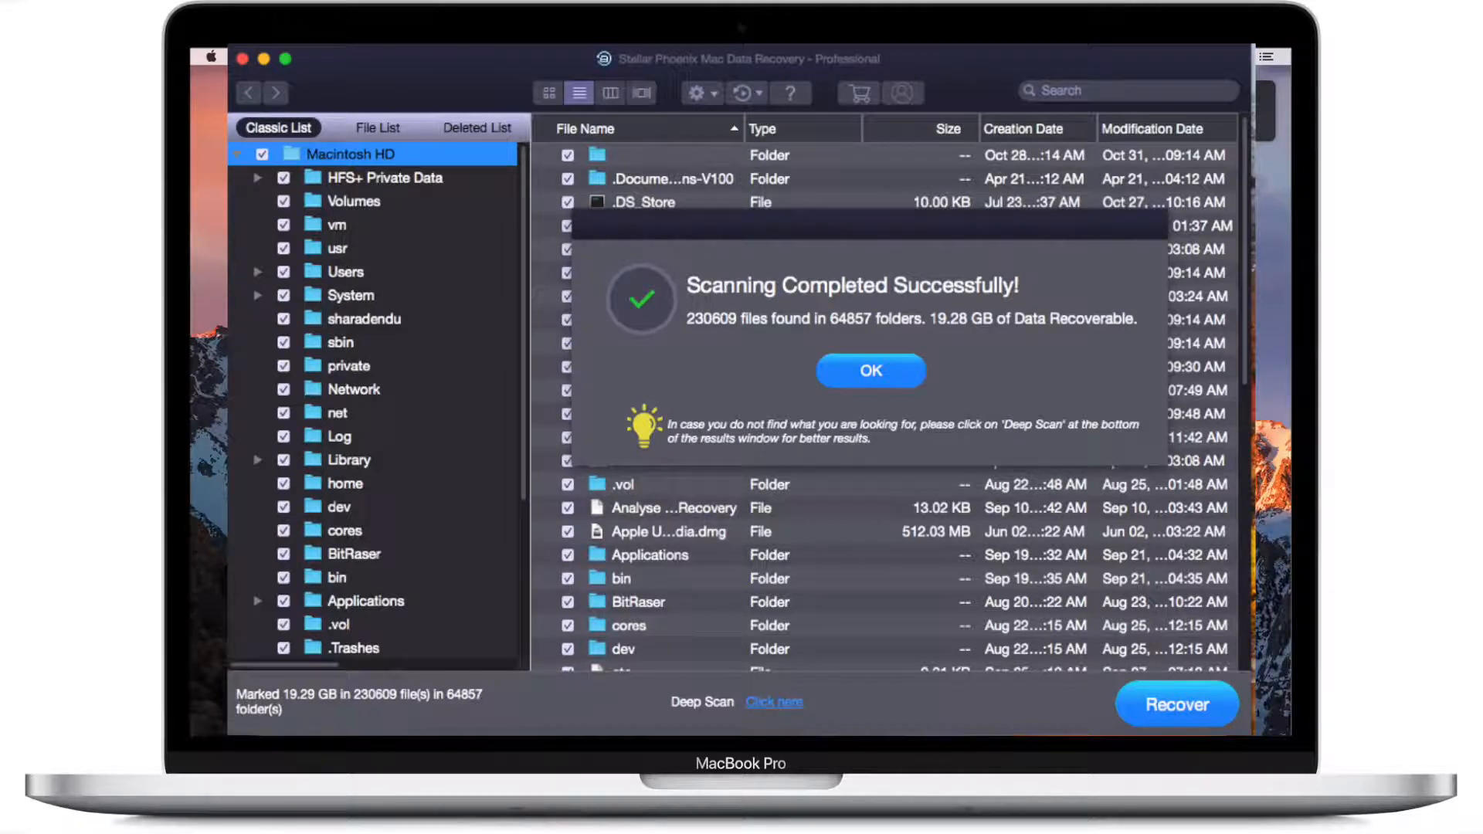
{"action": "left_click", "coordinate": [868, 370]}
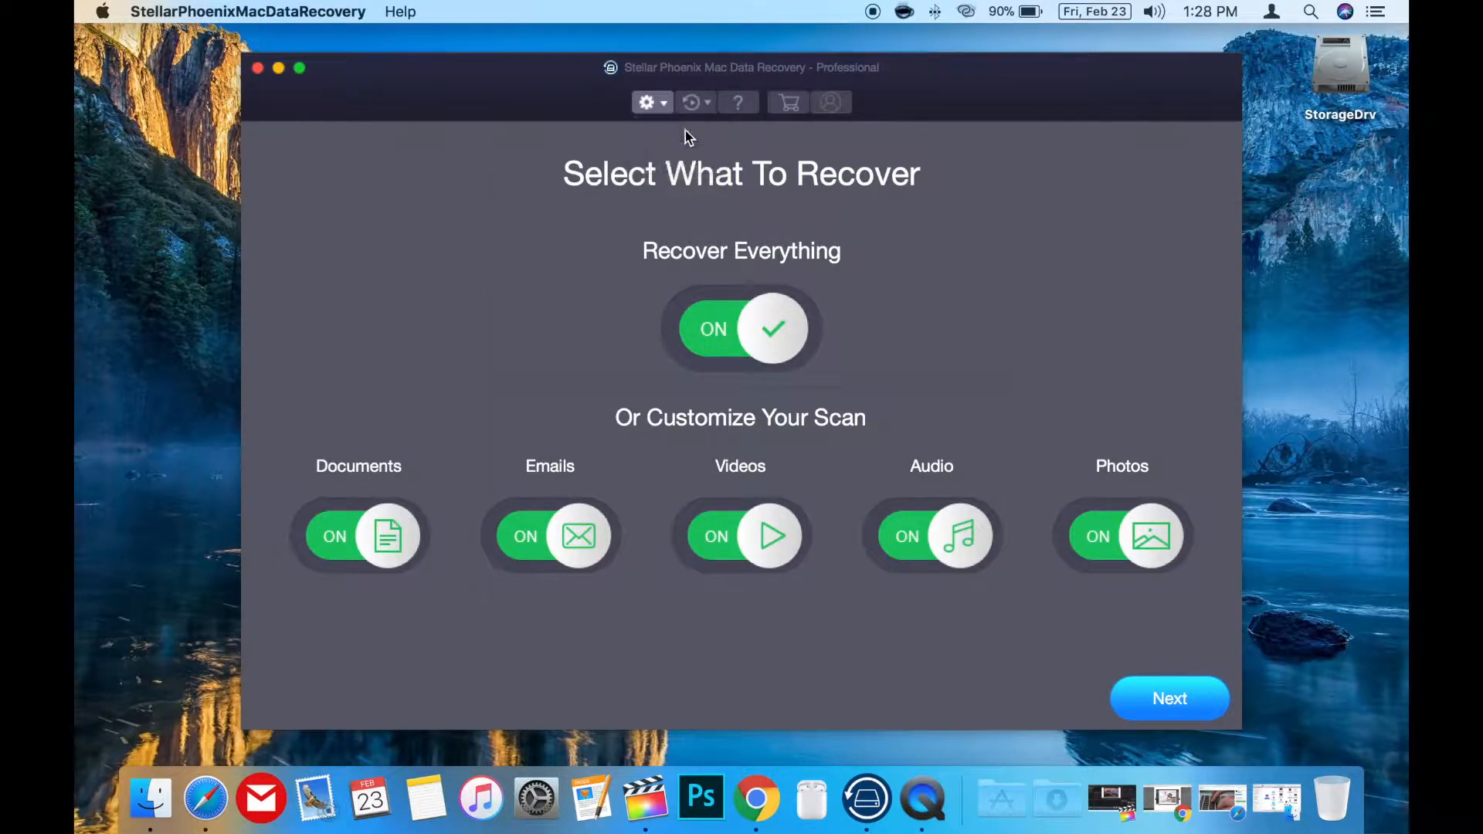
{"action": "left_click", "coordinate": [645, 102]}
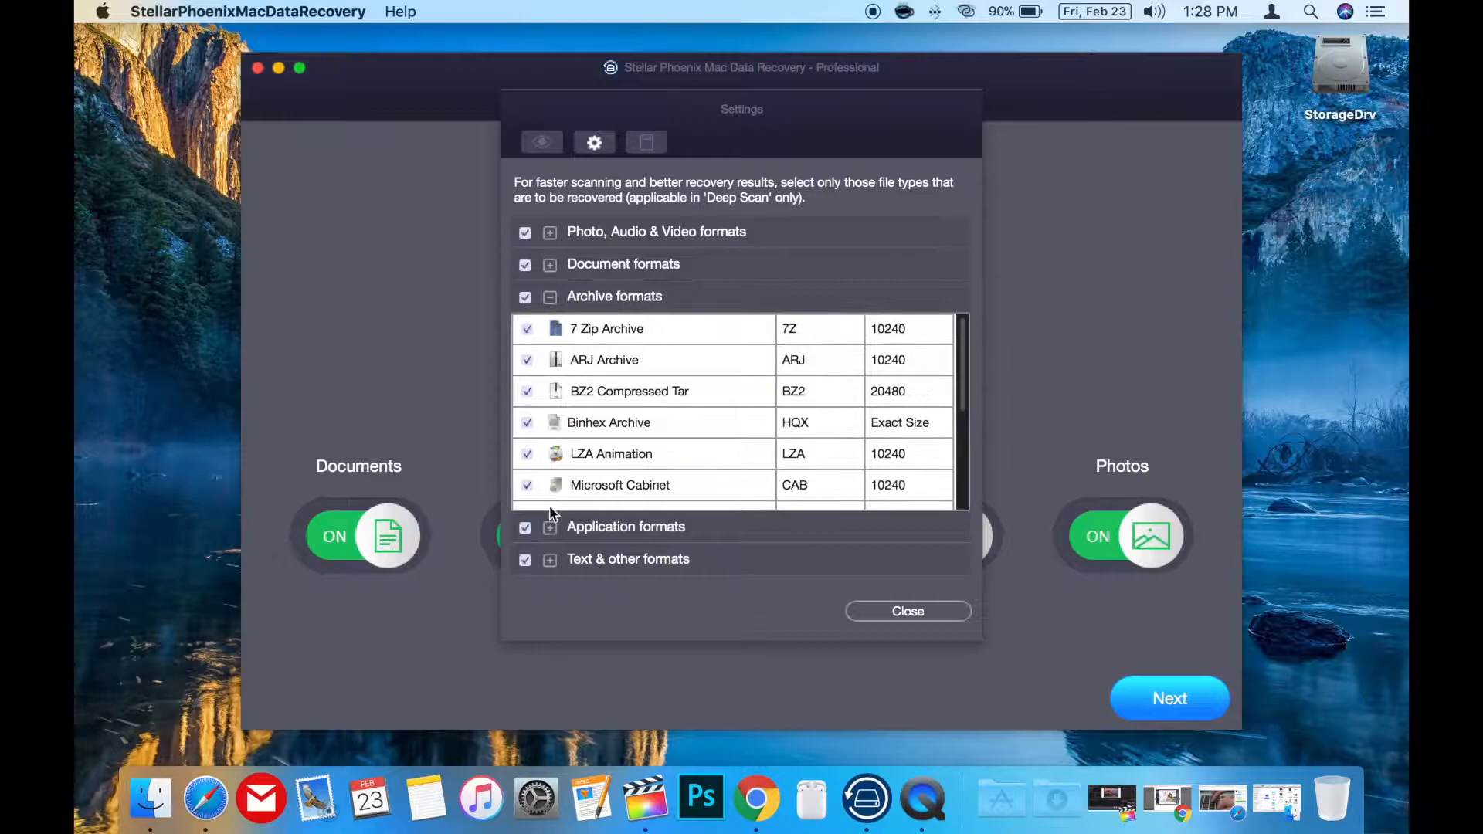
{"action": "left_click", "coordinate": [645, 142]}
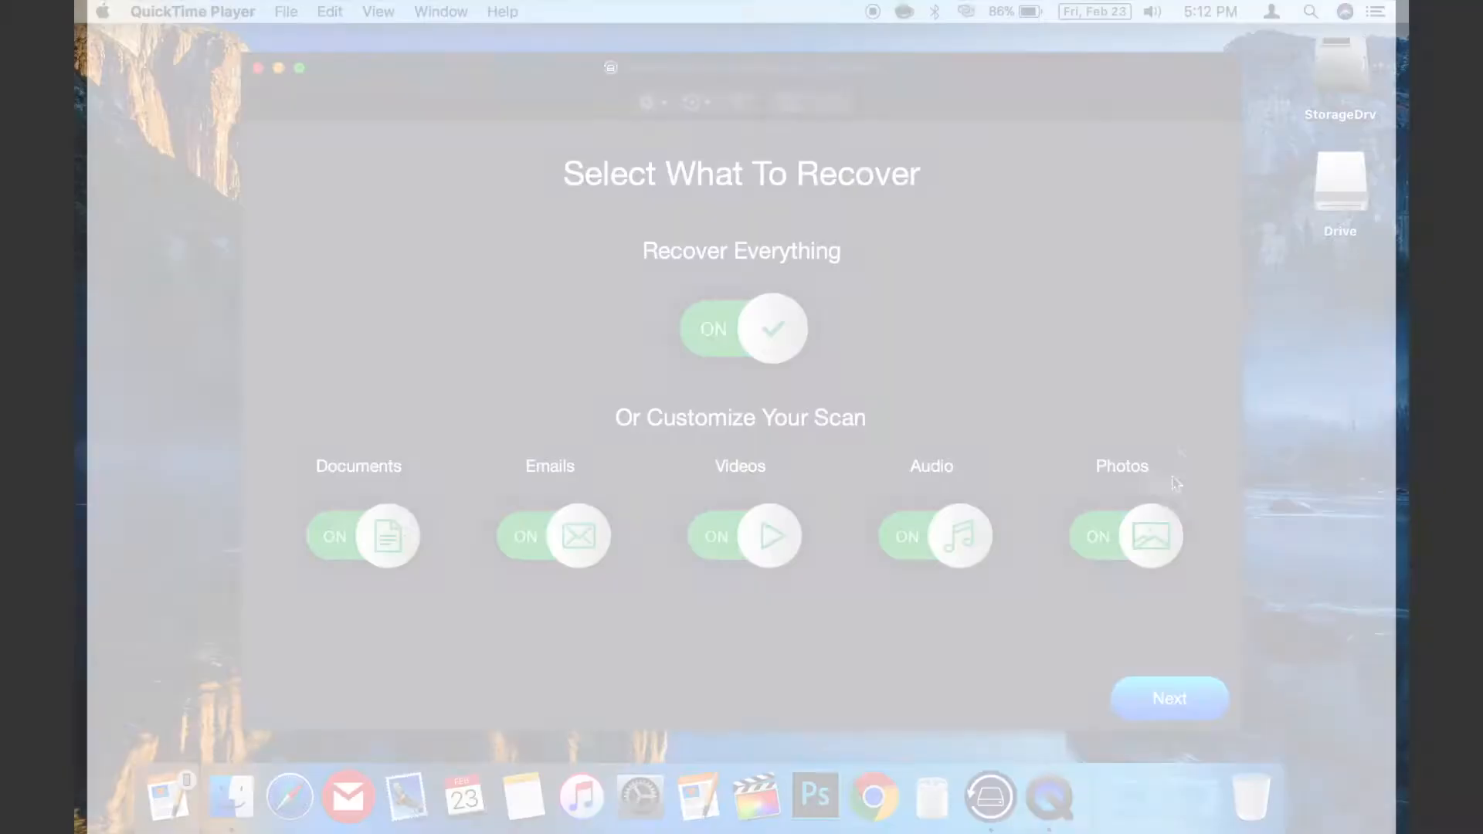
Step: Select the Drive volume, scan it, and confirm the 53-file (328.58 KB) result
{"action": "left_click", "coordinate": [1169, 699]}
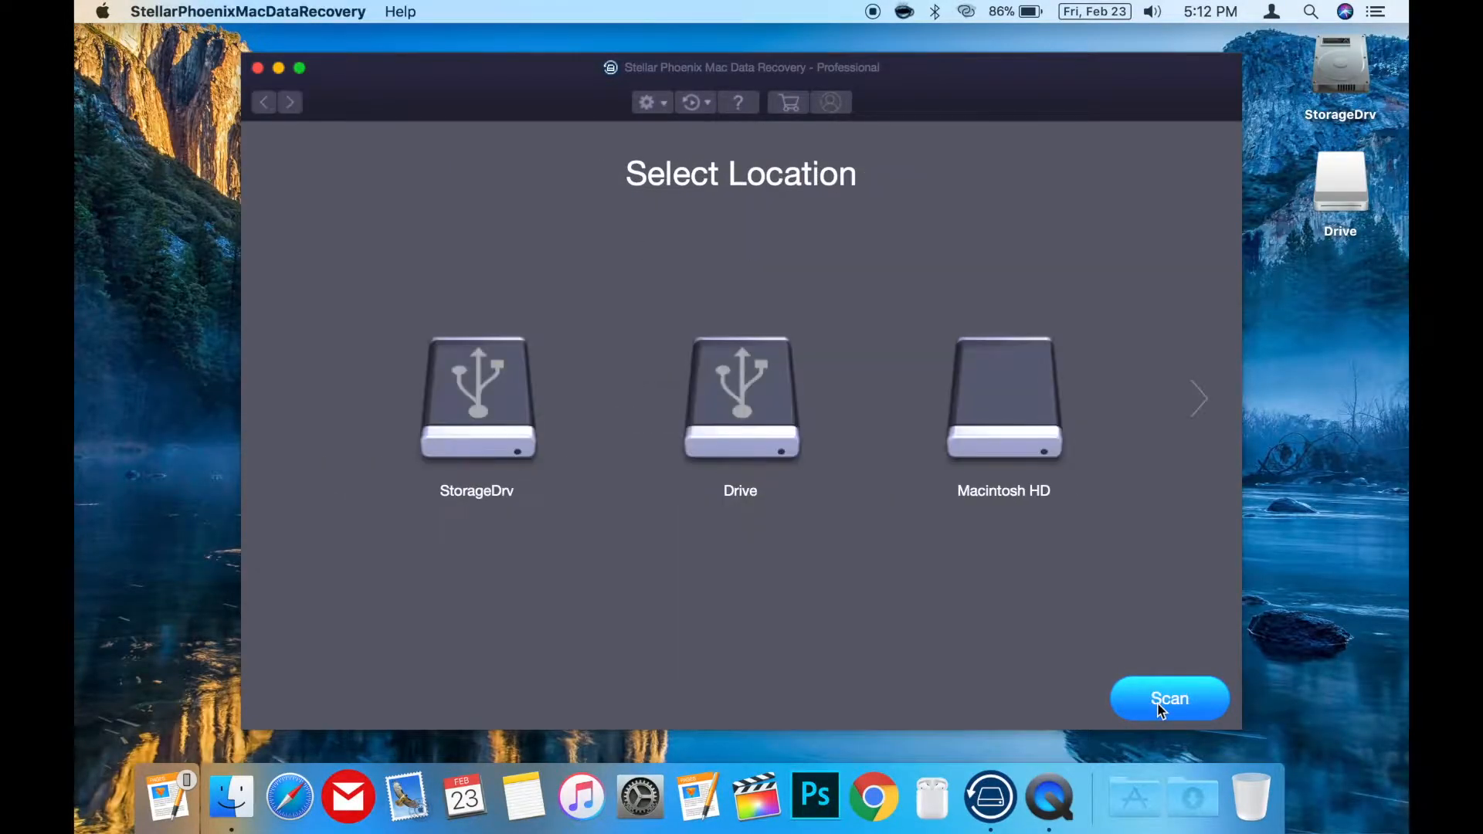
{"action": "left_click", "coordinate": [740, 398]}
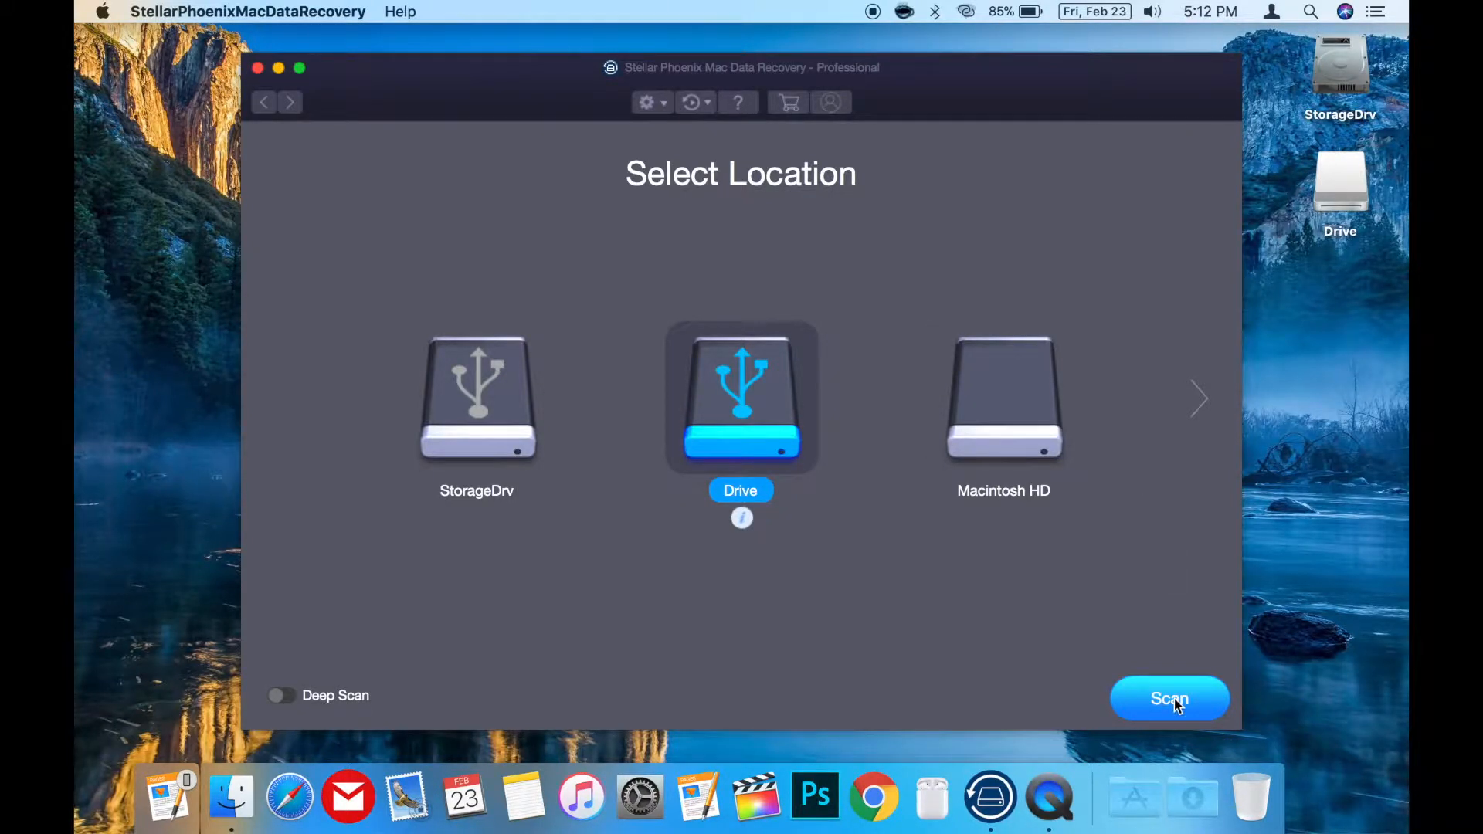
{"action": "left_click", "coordinate": [1169, 699]}
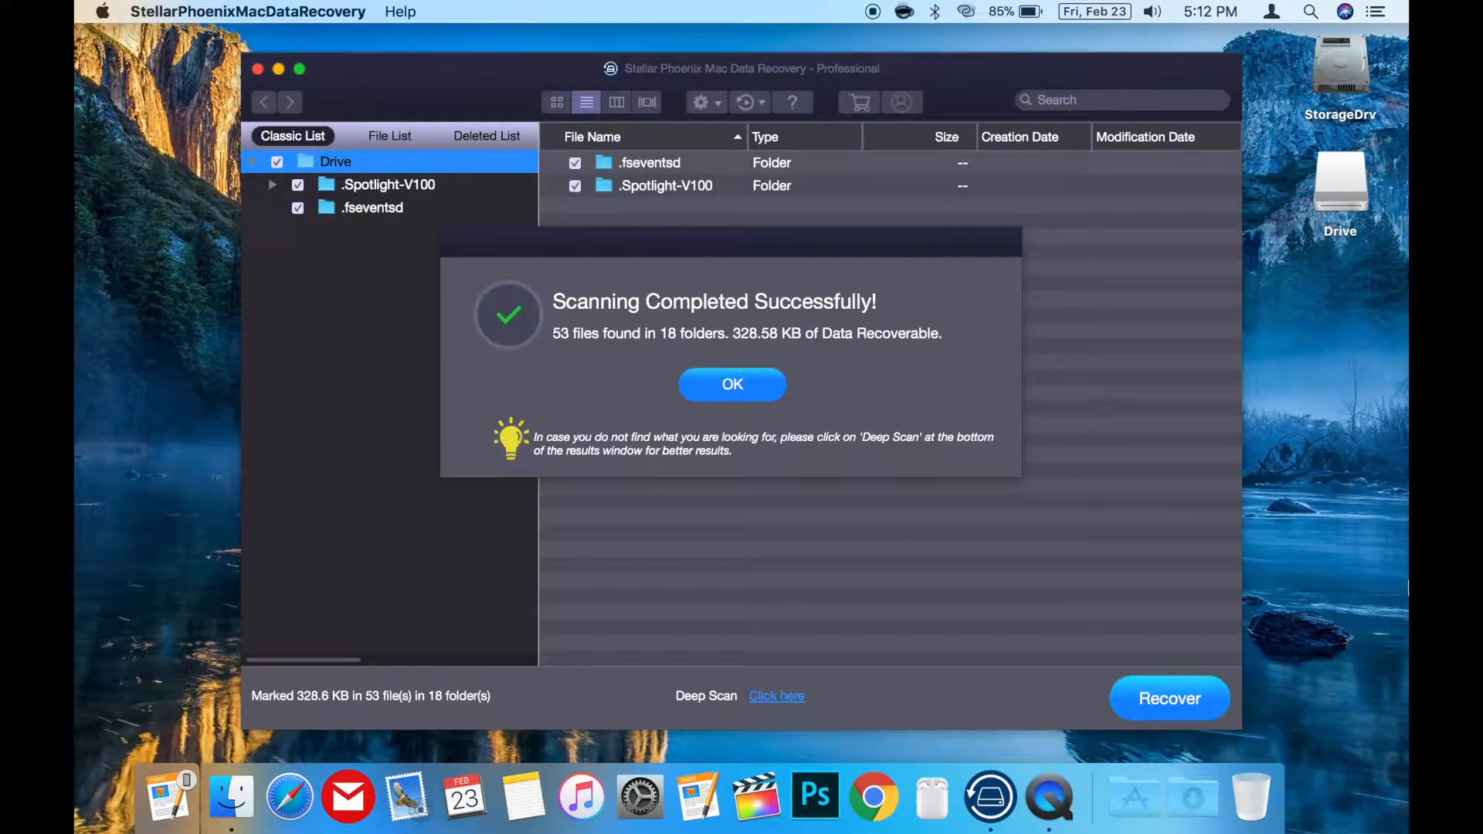
{"action": "left_click", "coordinate": [732, 383]}
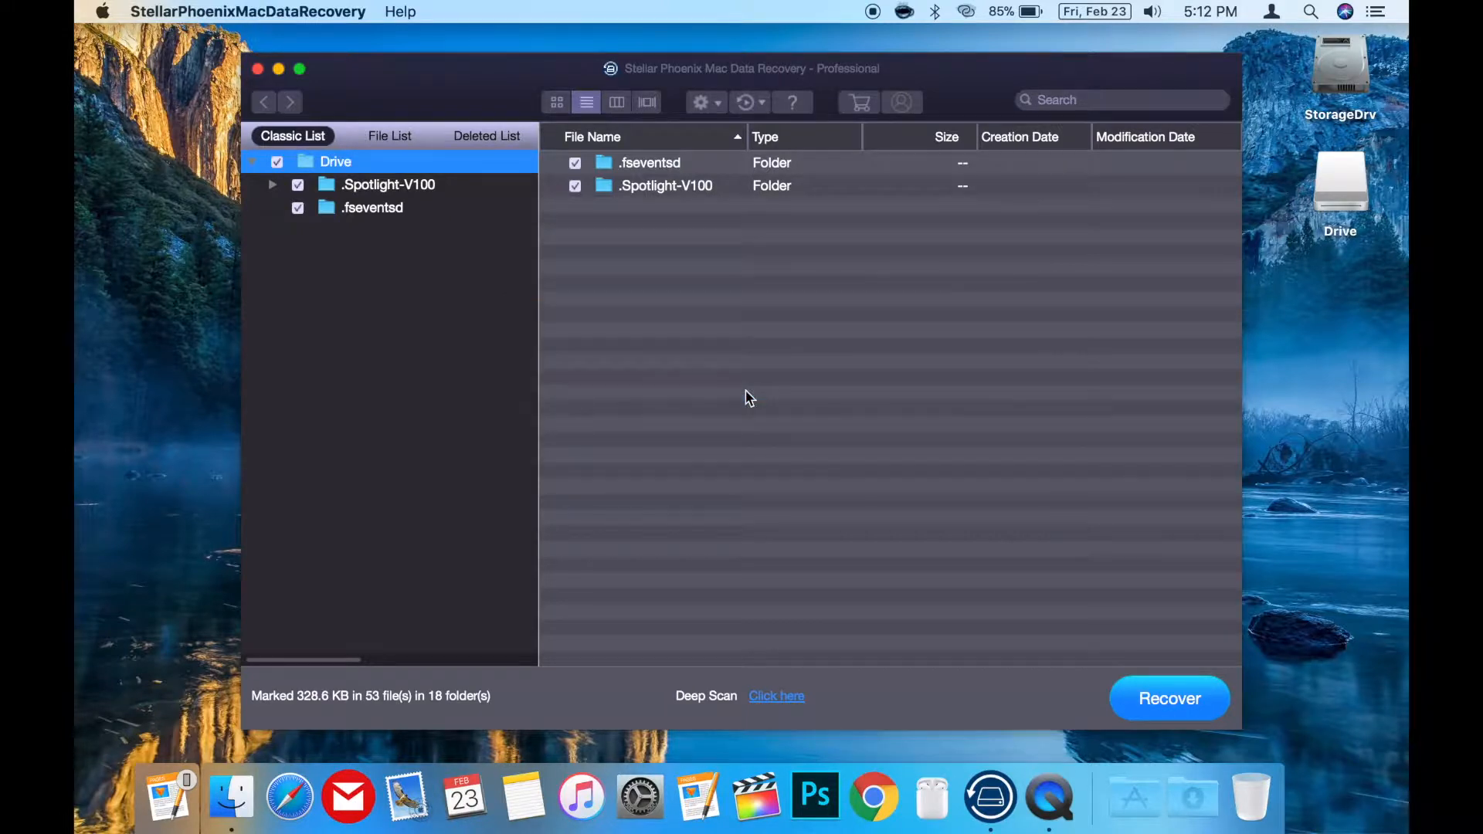
{"action": "left_click", "coordinate": [1169, 698]}
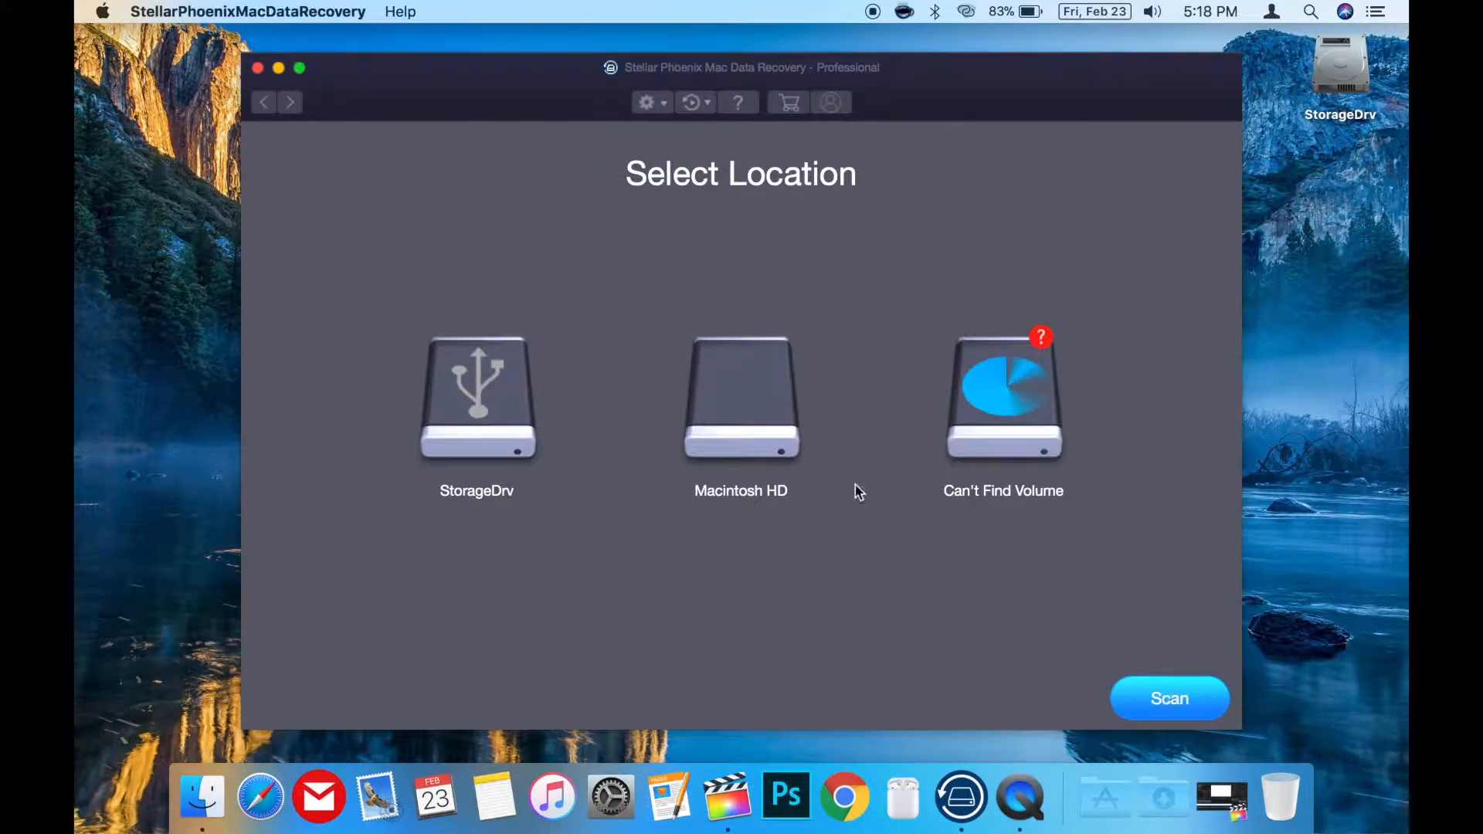
{"action": "left_click", "coordinate": [741, 408]}
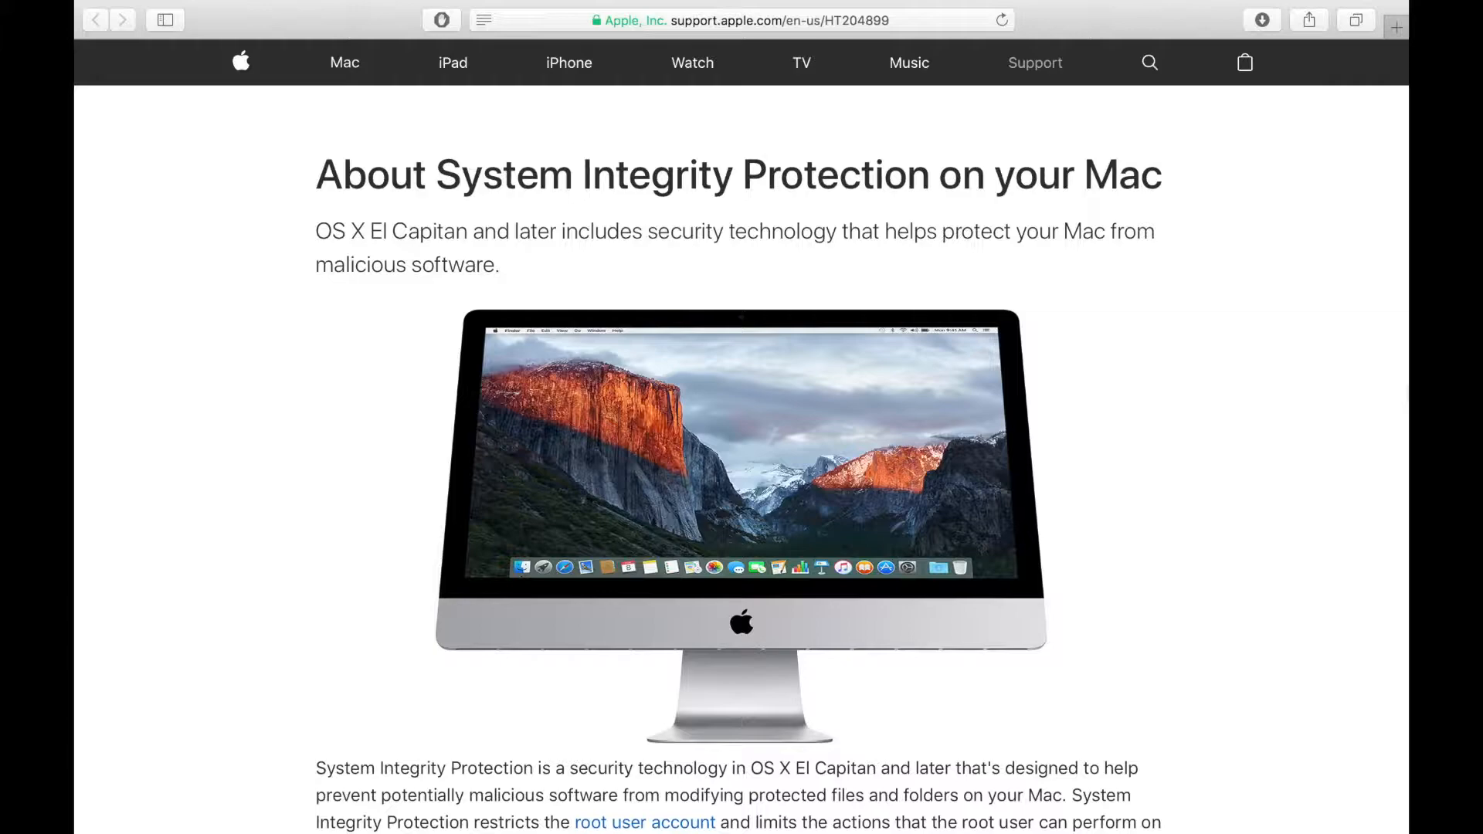
Step: Scroll through Apple's System Integrity Protection article to its list of protected system paths
{"action": "scroll", "scroll_direction": "down", "scroll_amount": 3}
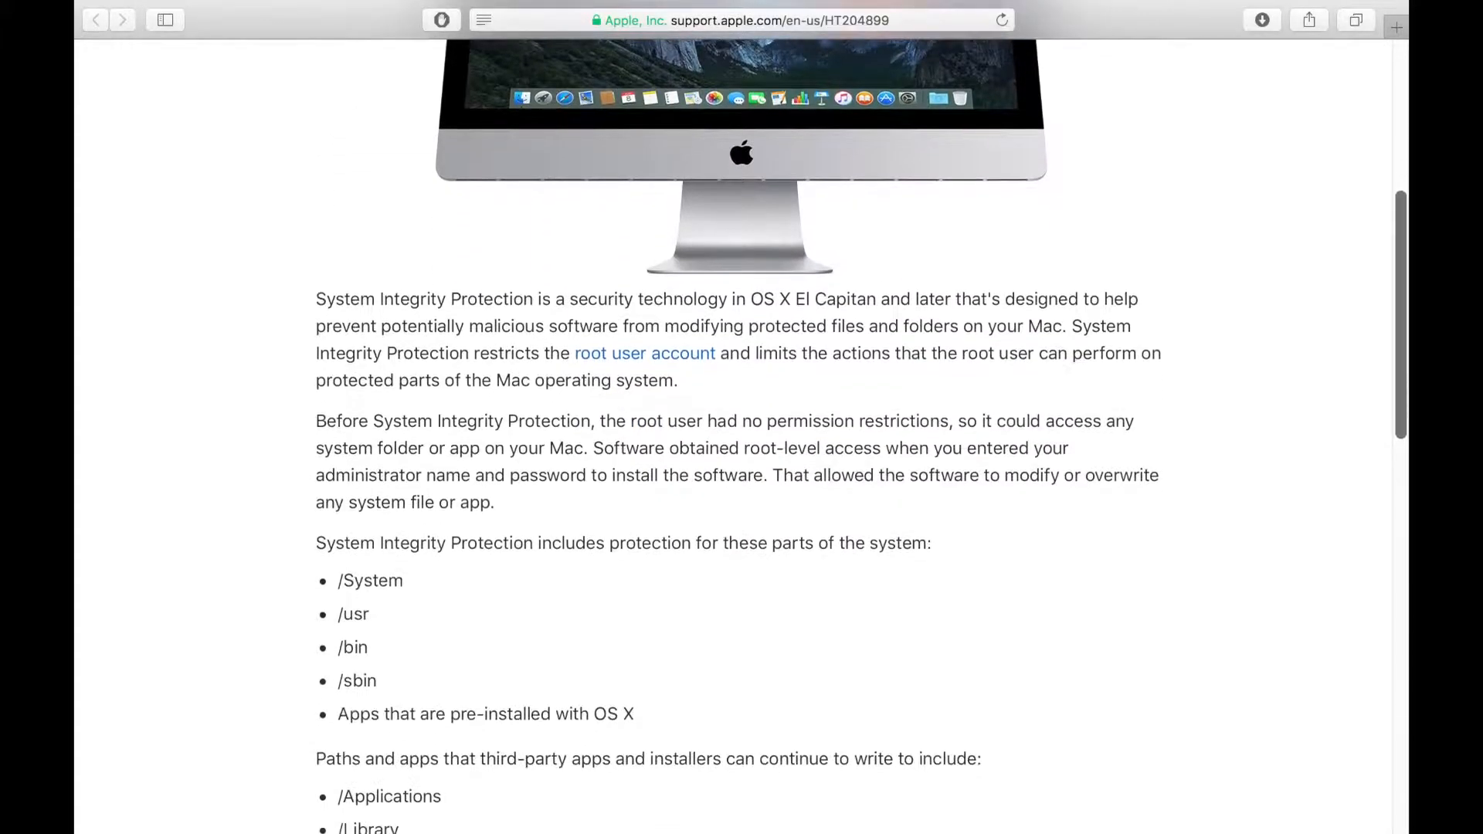
{"action": "scroll", "scroll_direction": "up", "scroll_amount": 3}
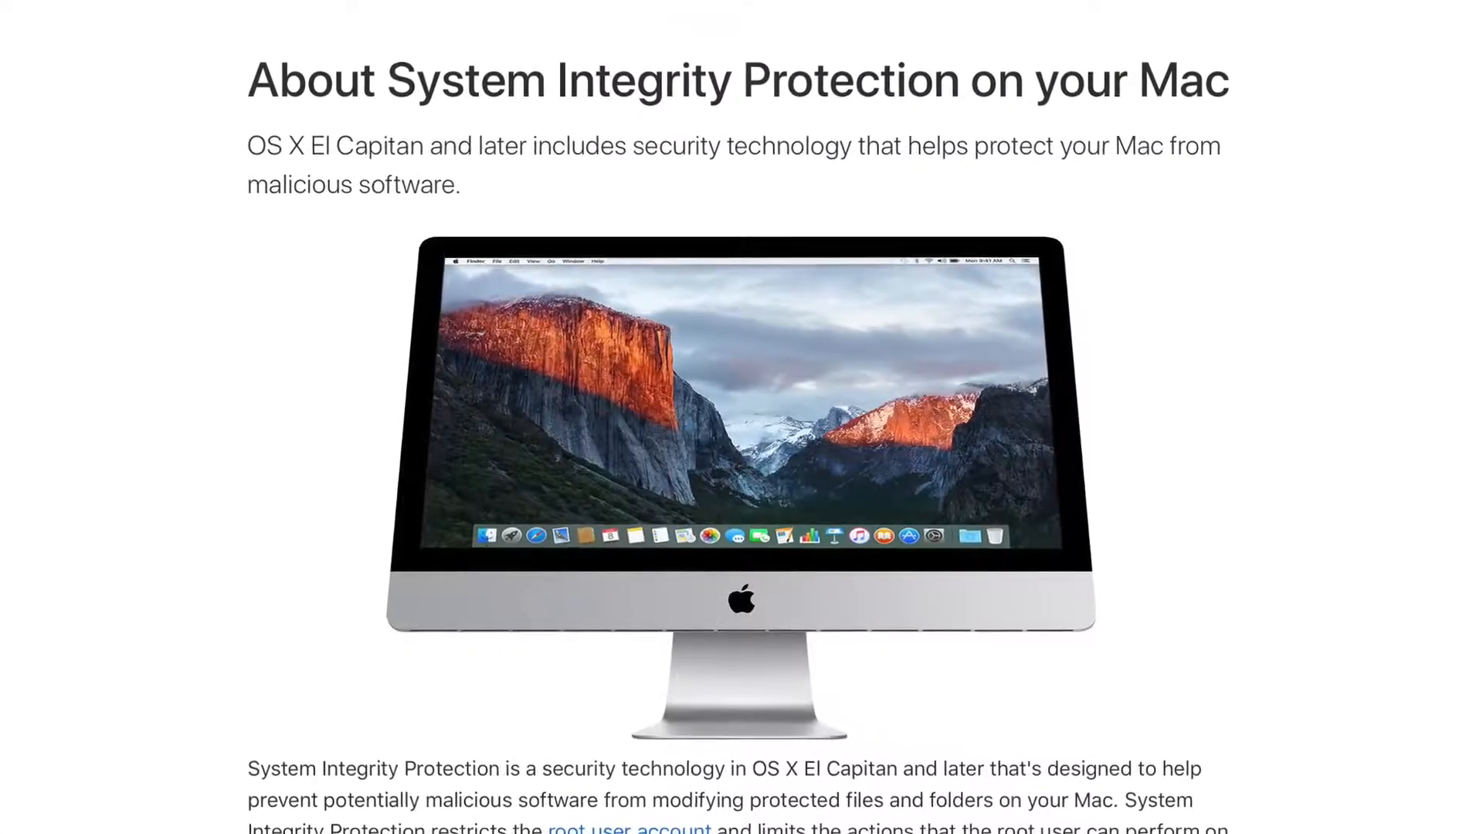